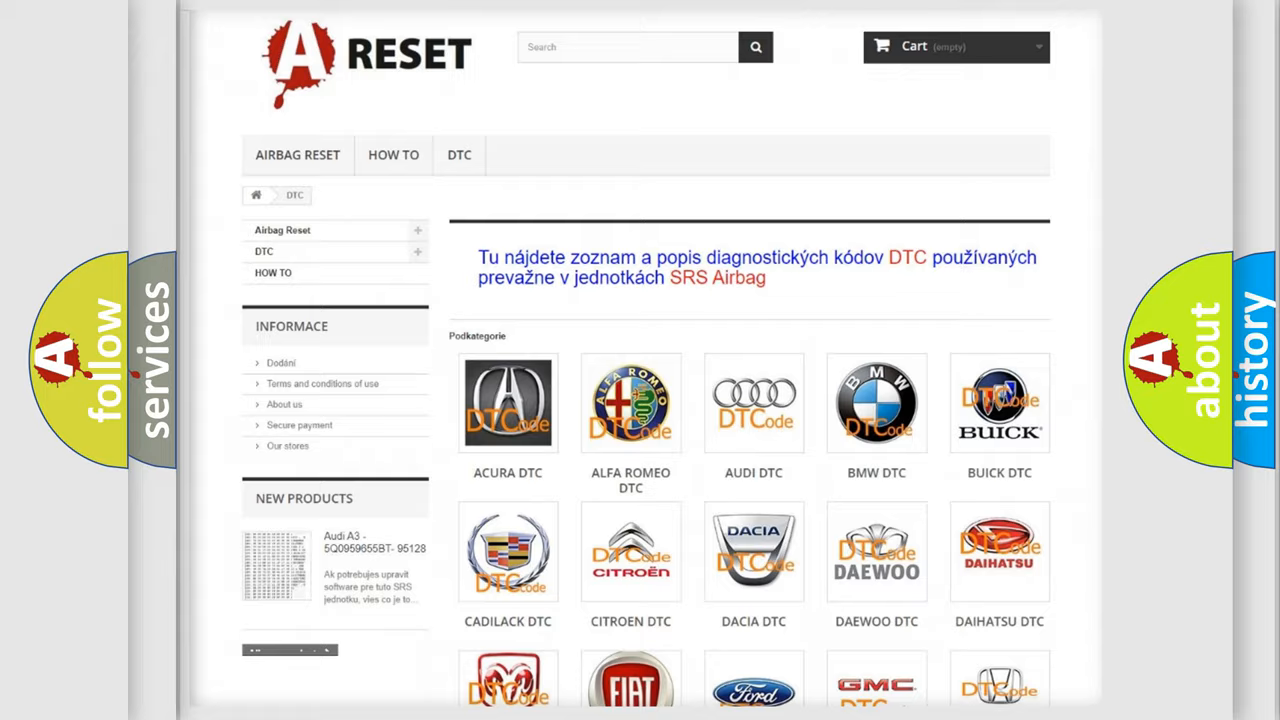
# Scroll down the GMC DTC page to the list of GMC fault codes.
pyautogui.scroll(-3)
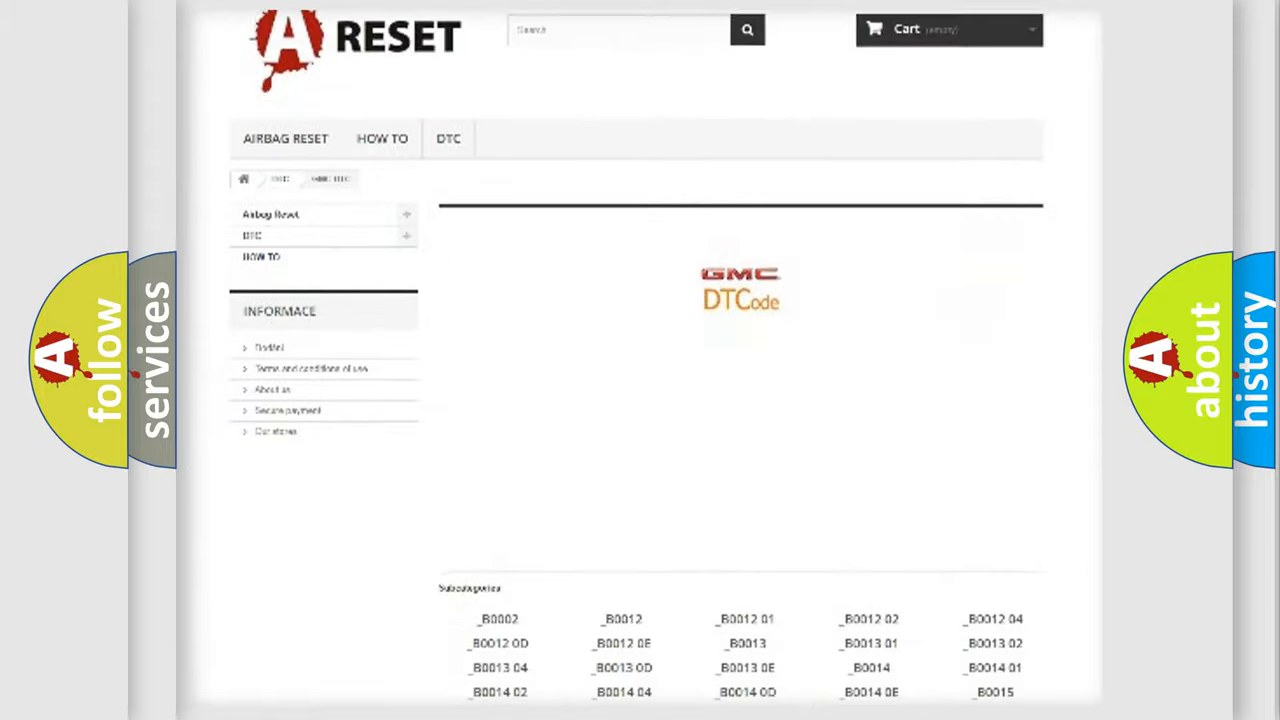
pyautogui.scroll(-3)
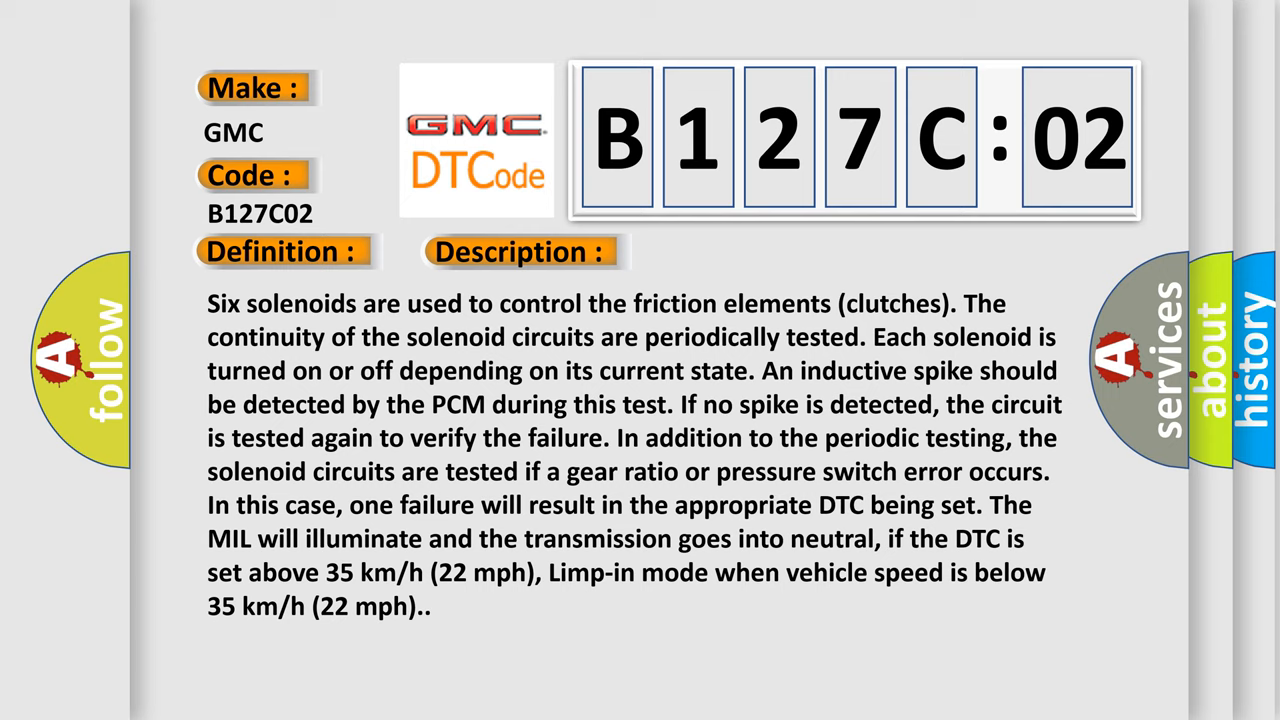
# Advance past the B127C02 Description slide to the Cause slide listing solenoid circuit faults.
pyautogui.click(735, 251)
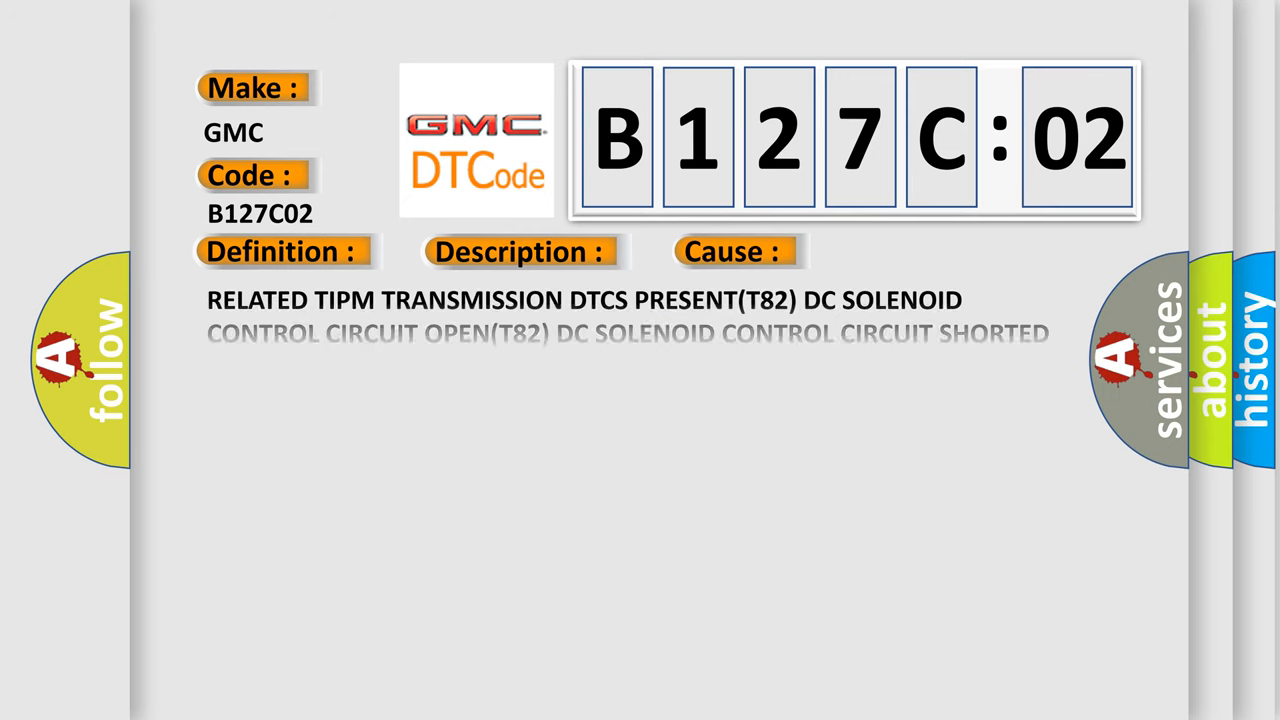